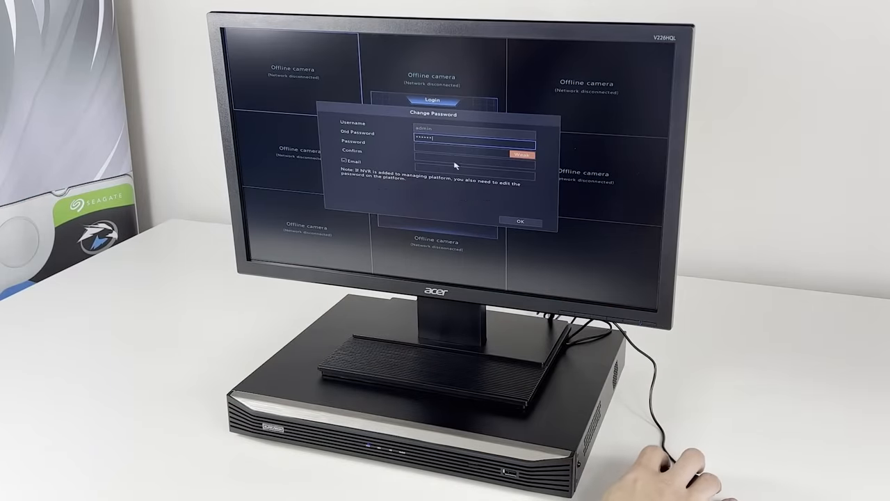
# Step: Enter and confirm the new admin password, then bring up the time zone list
pyautogui.click(473, 145)
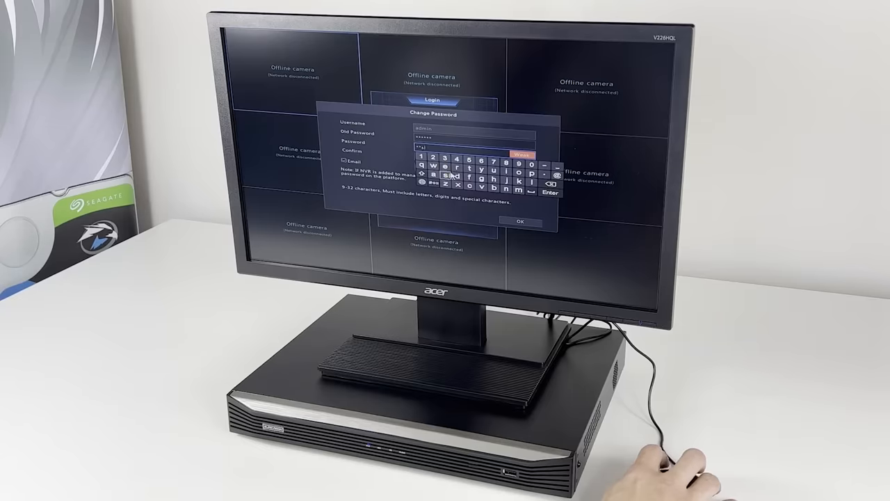
pyautogui.click(431, 184)
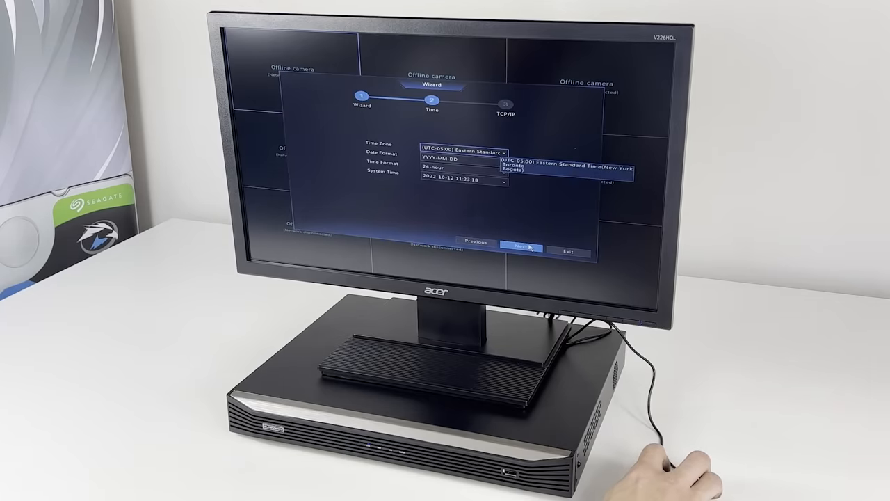
pyautogui.click(462, 152)
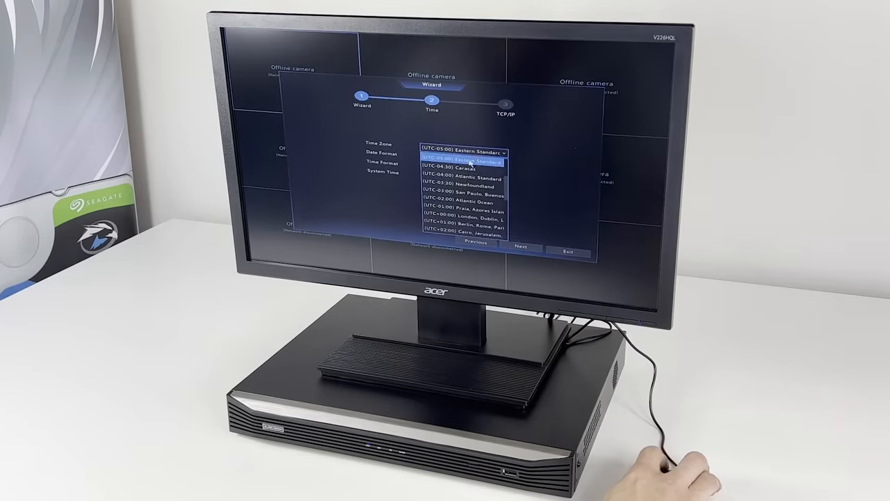